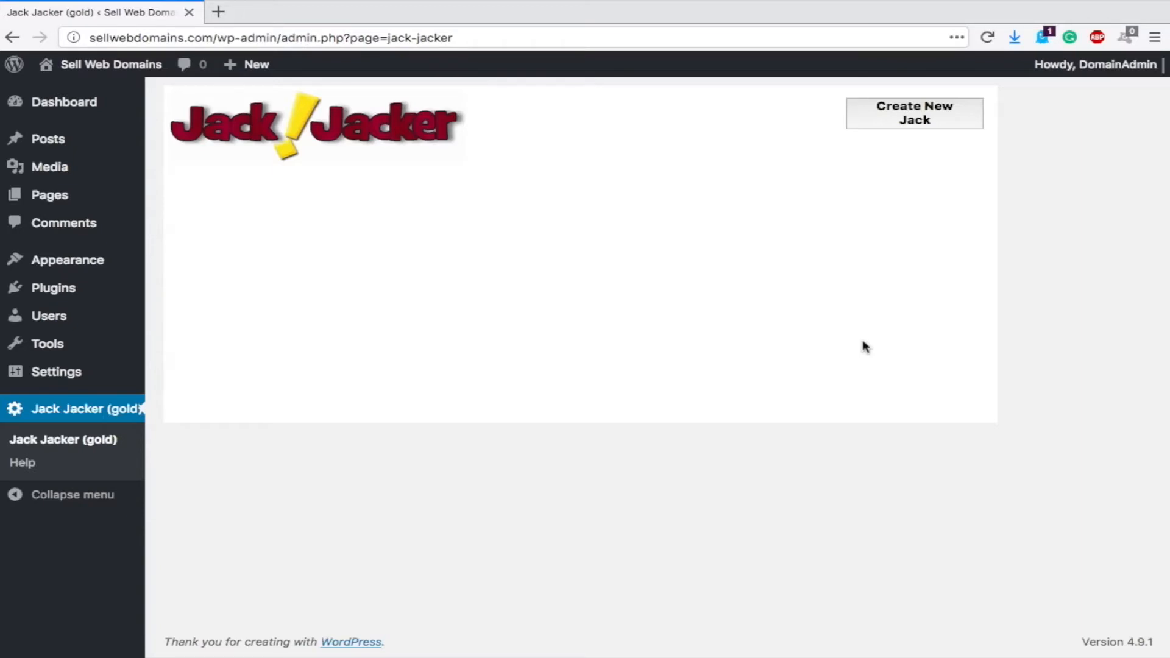
mouse_move(847, 269)
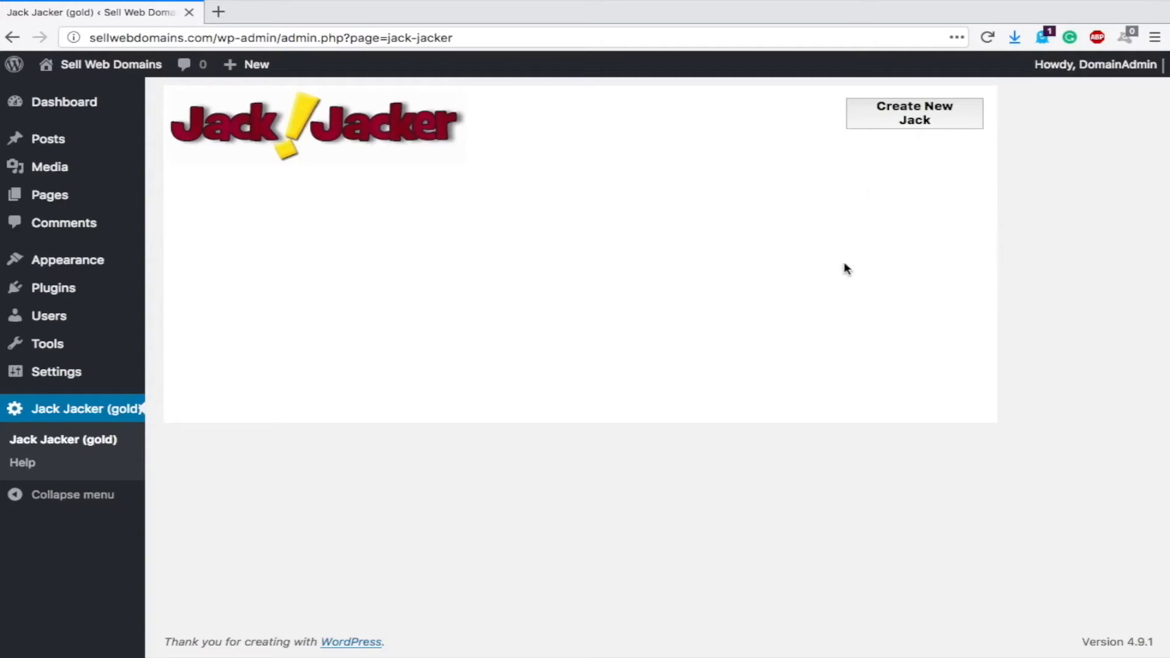
mouse_move(917, 119)
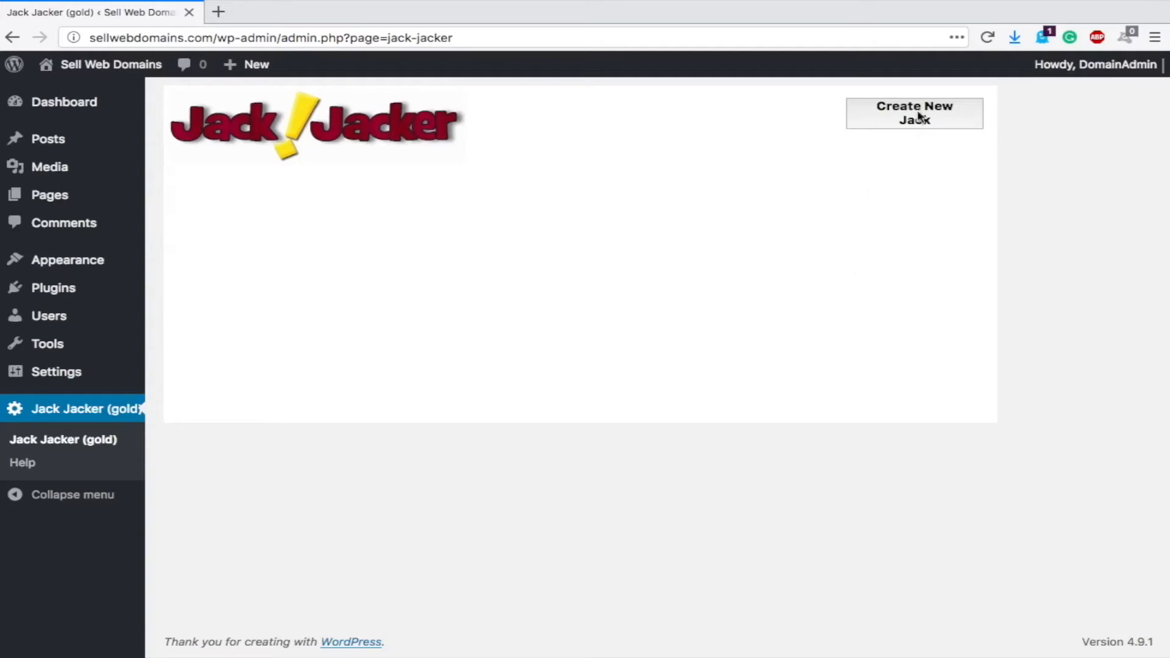
Step: Start a new jack from the Jack Jacker admin page via Create New Jack
left_click(913, 112)
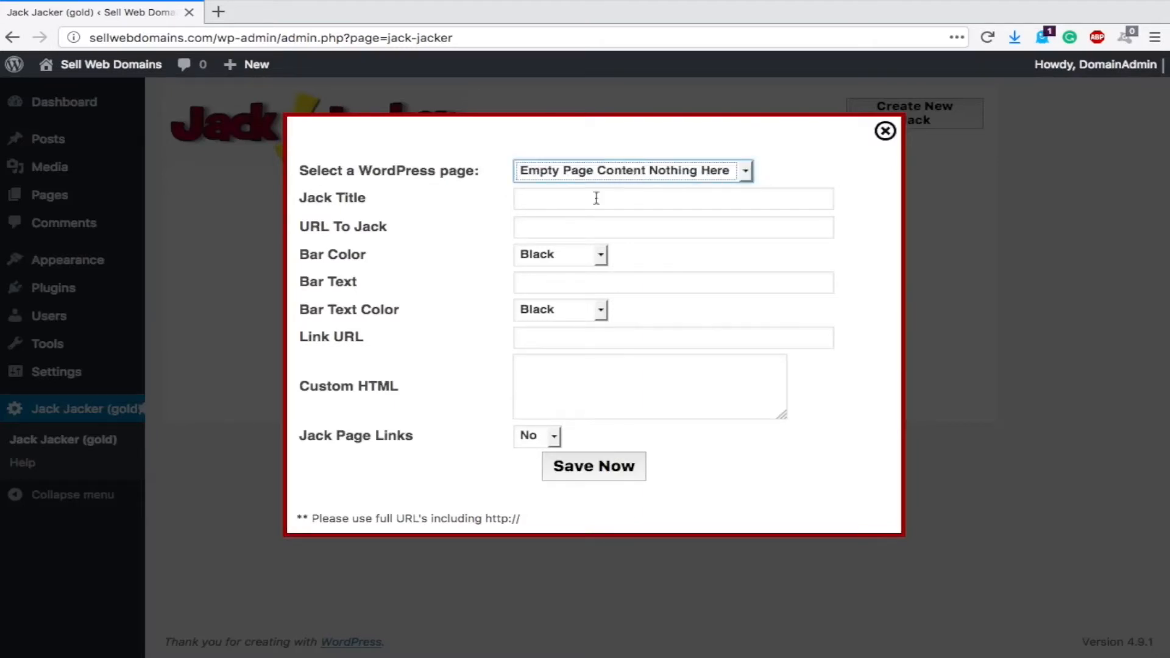
left_click(672, 199)
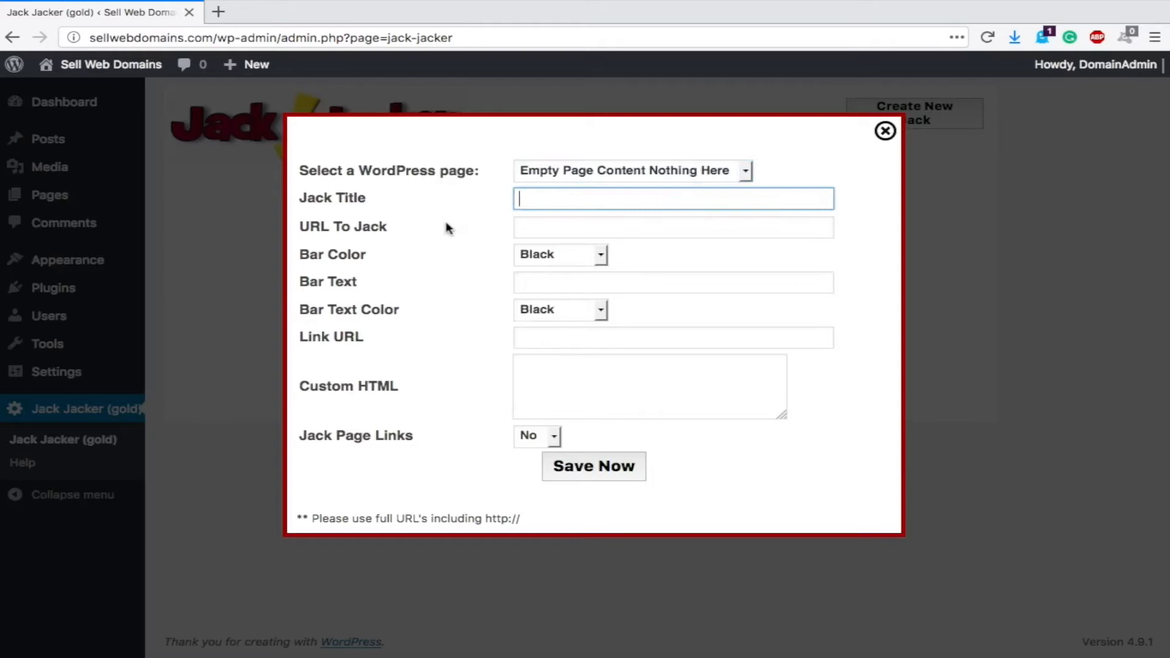
left_click(671, 227)
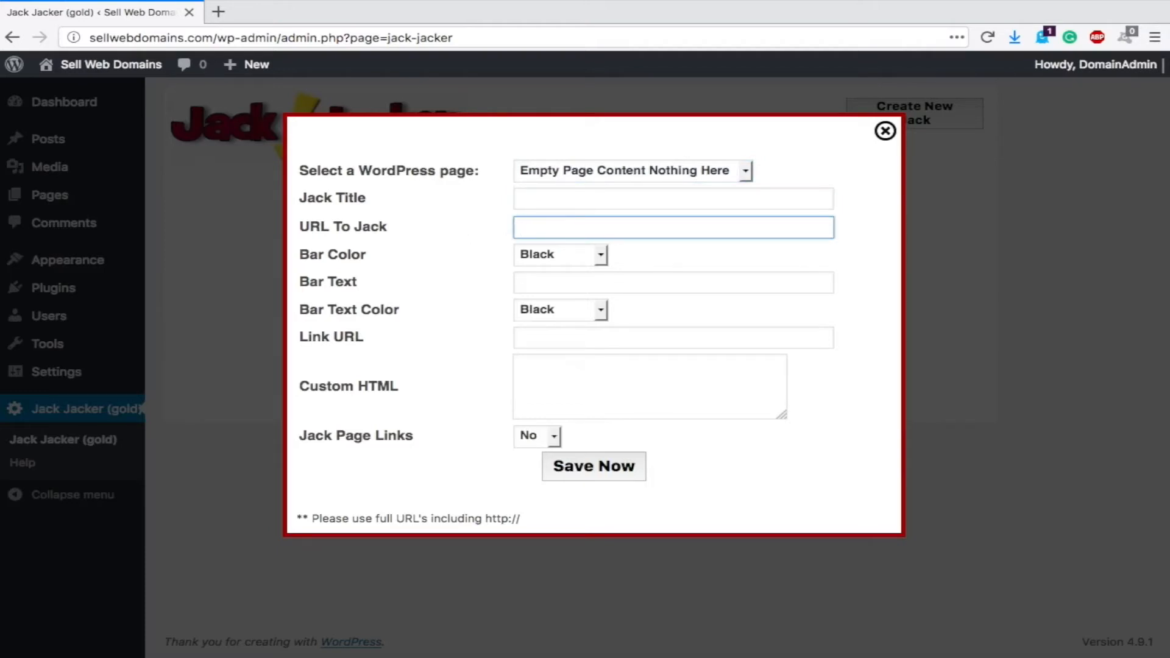
type("https")
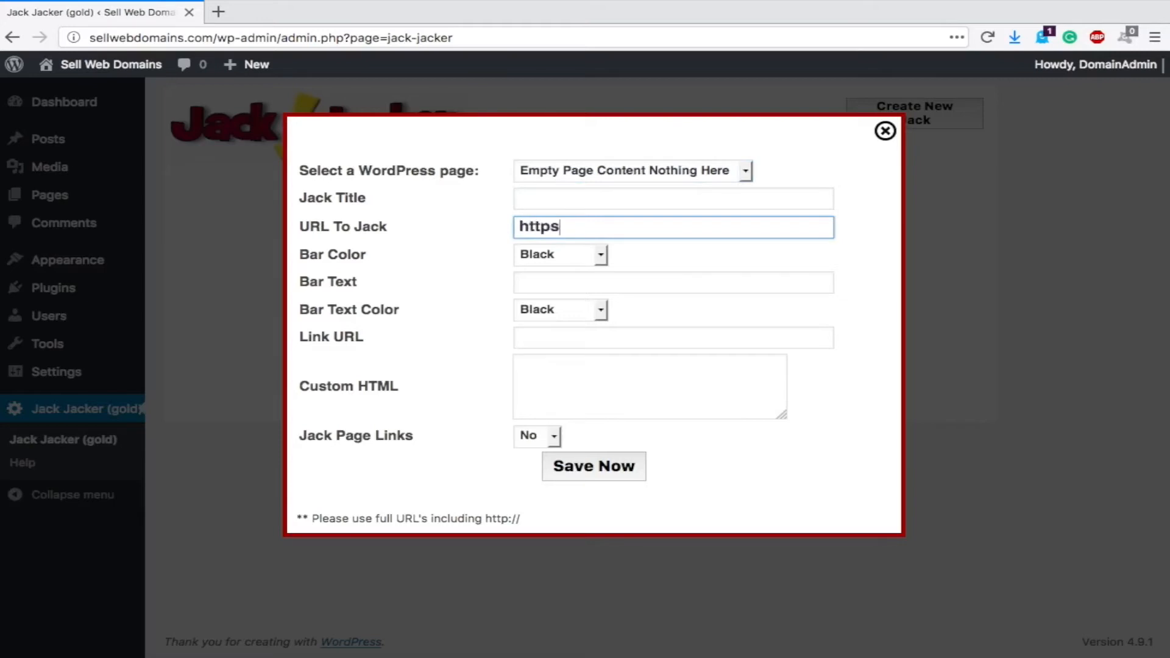
type("://spencercoffman.com")
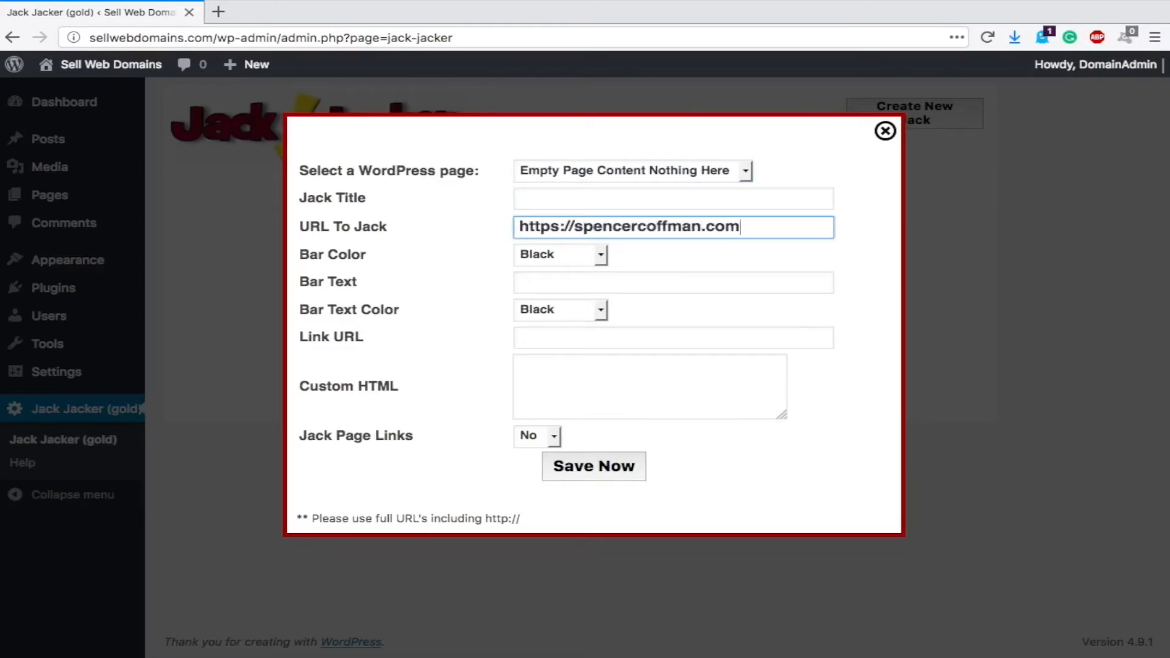
type("/")
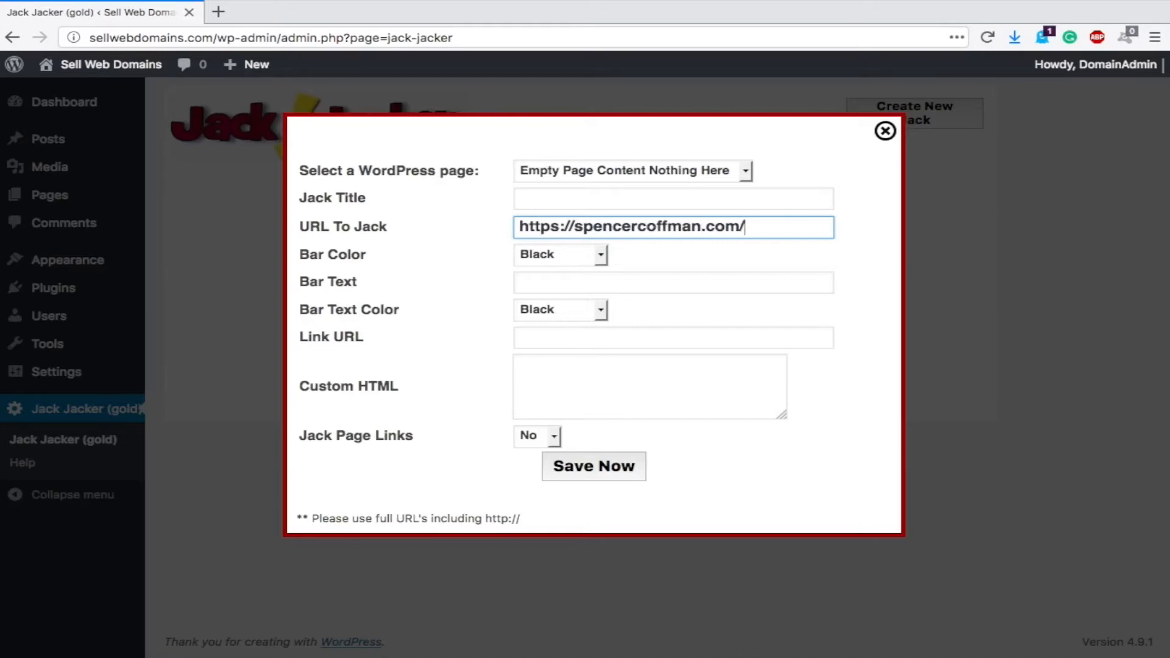
type("free-s")
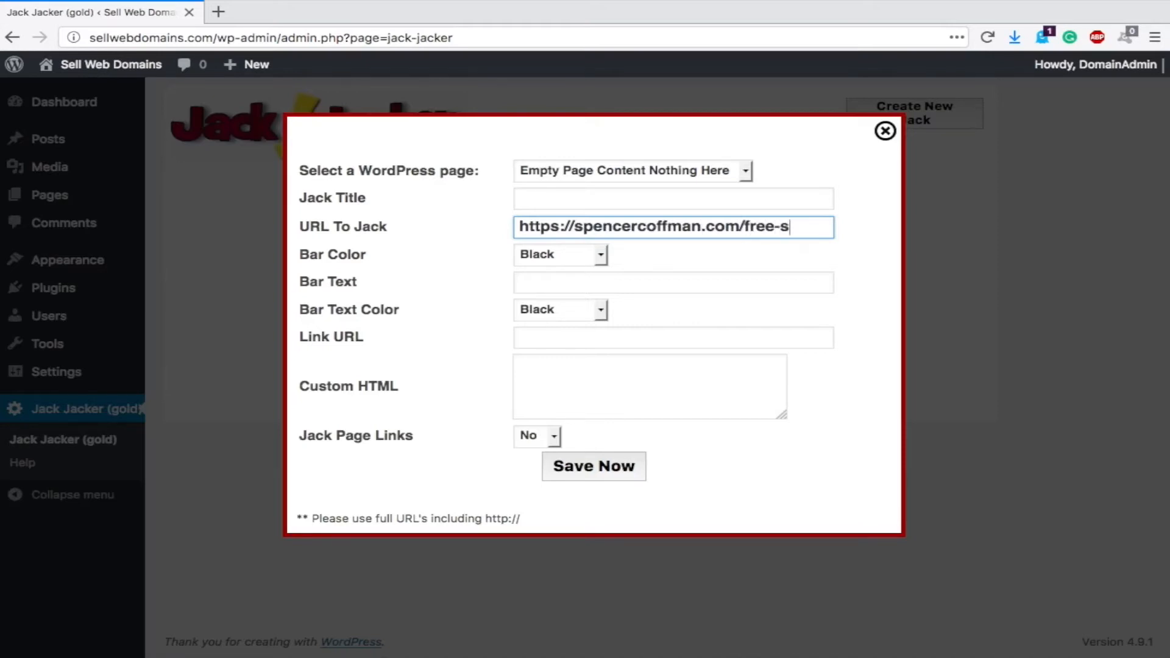
type("tuff")
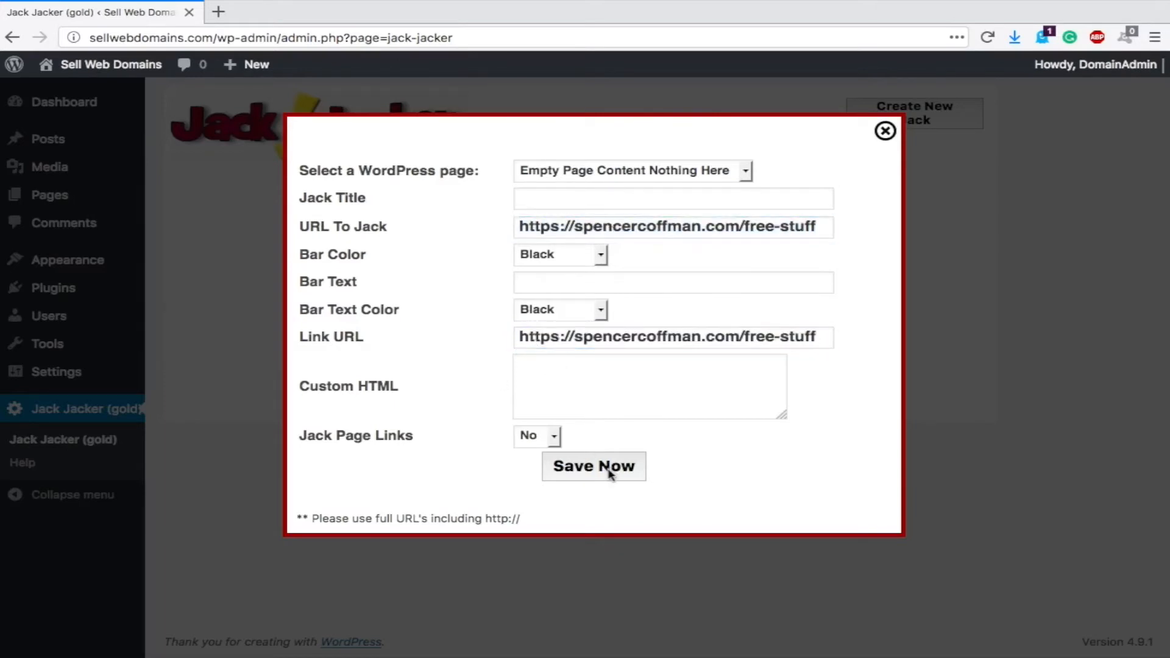
left_click(593, 466)
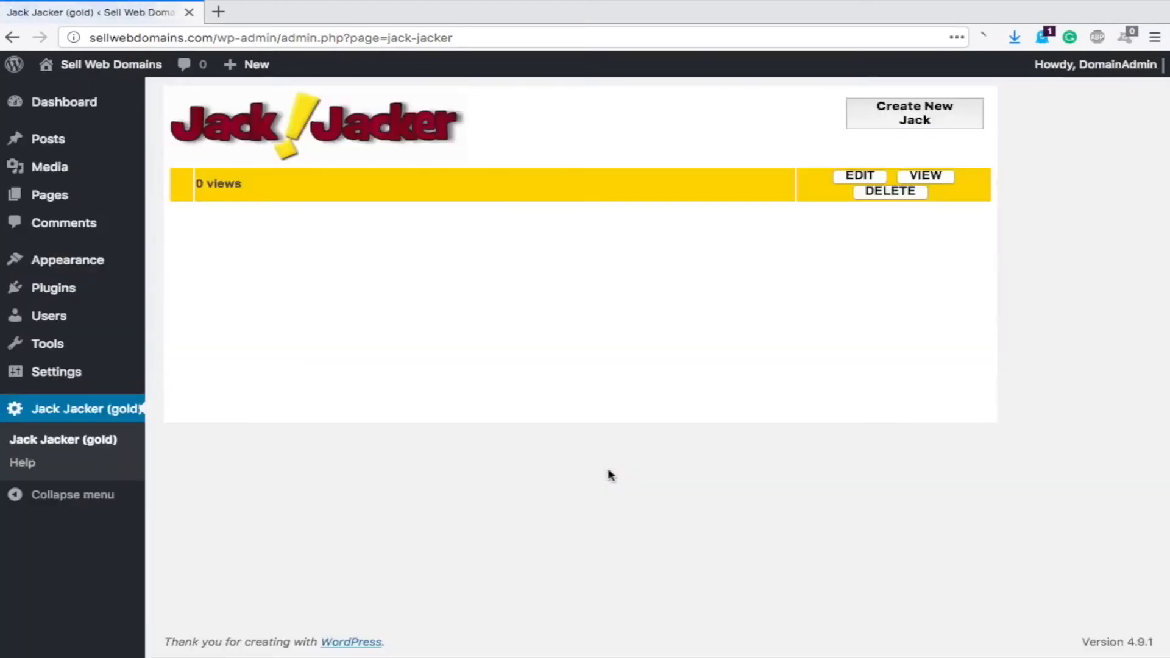
mouse_move(110, 64)
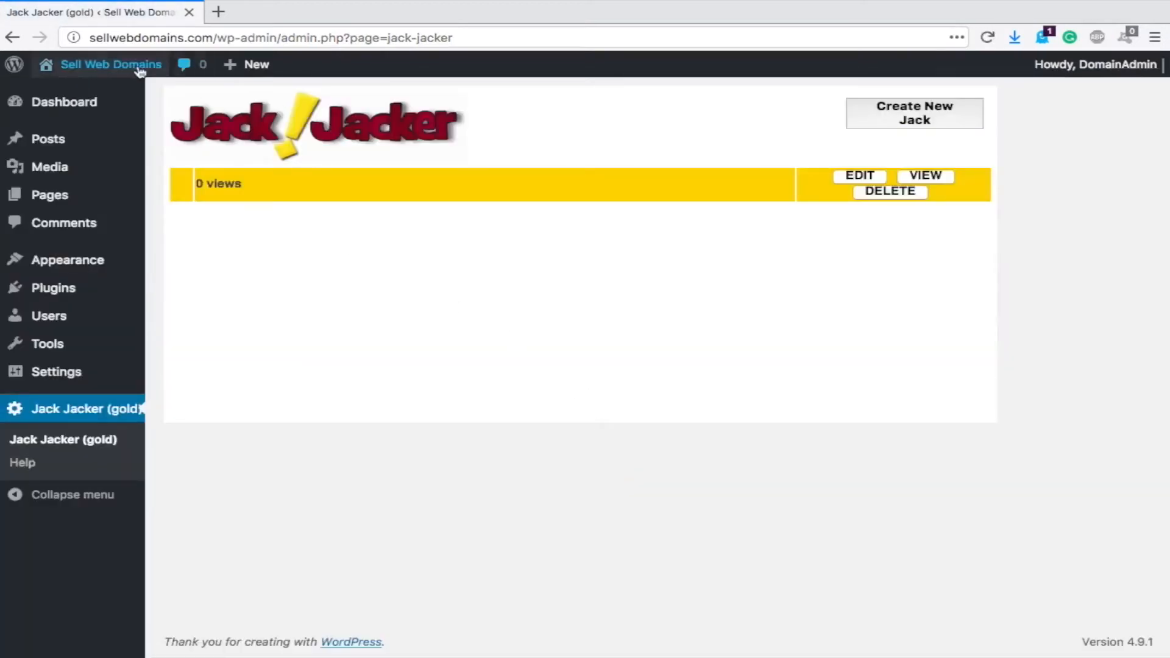
Step: Open the Sell Web Domains front page in a new tab from the admin bar
right_click(110, 64)
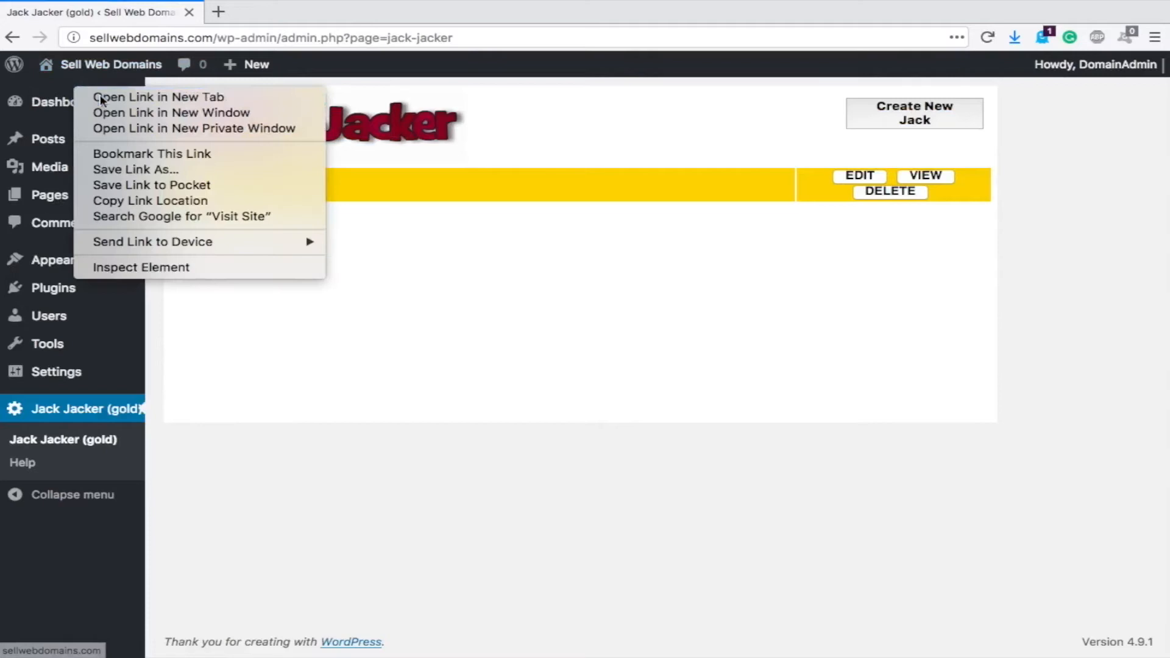
left_click(158, 97)
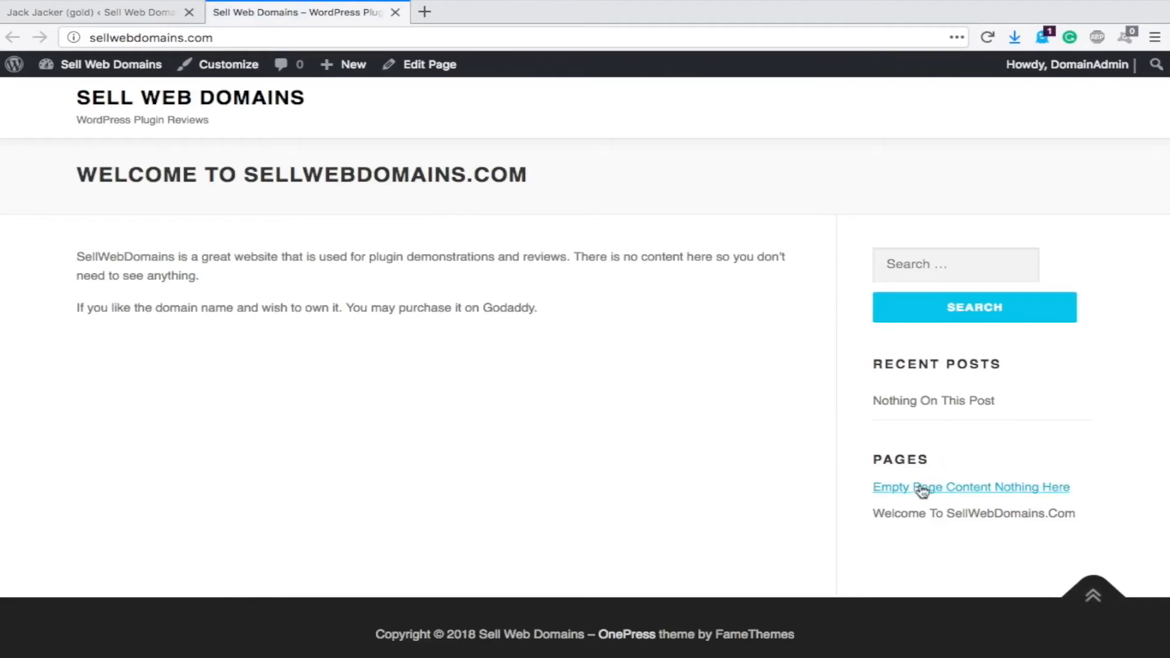
mouse_move(1022, 491)
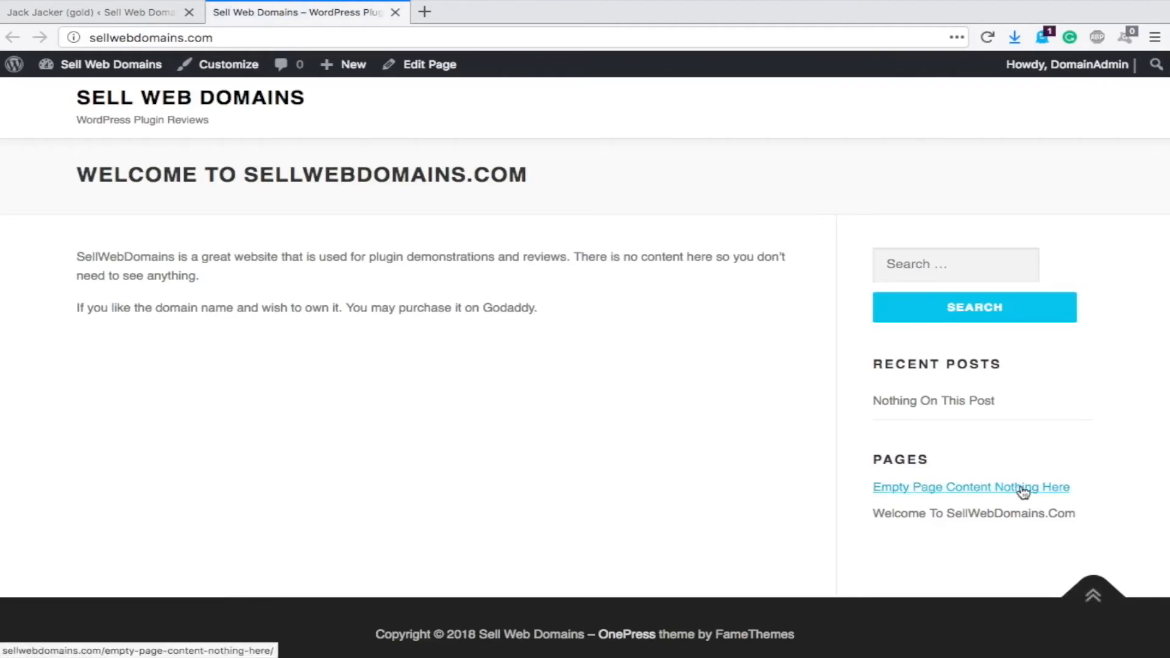
Step: Visit the Empty Page Content Nothing Here page to see the framed Free Stuff page
left_click(970, 486)
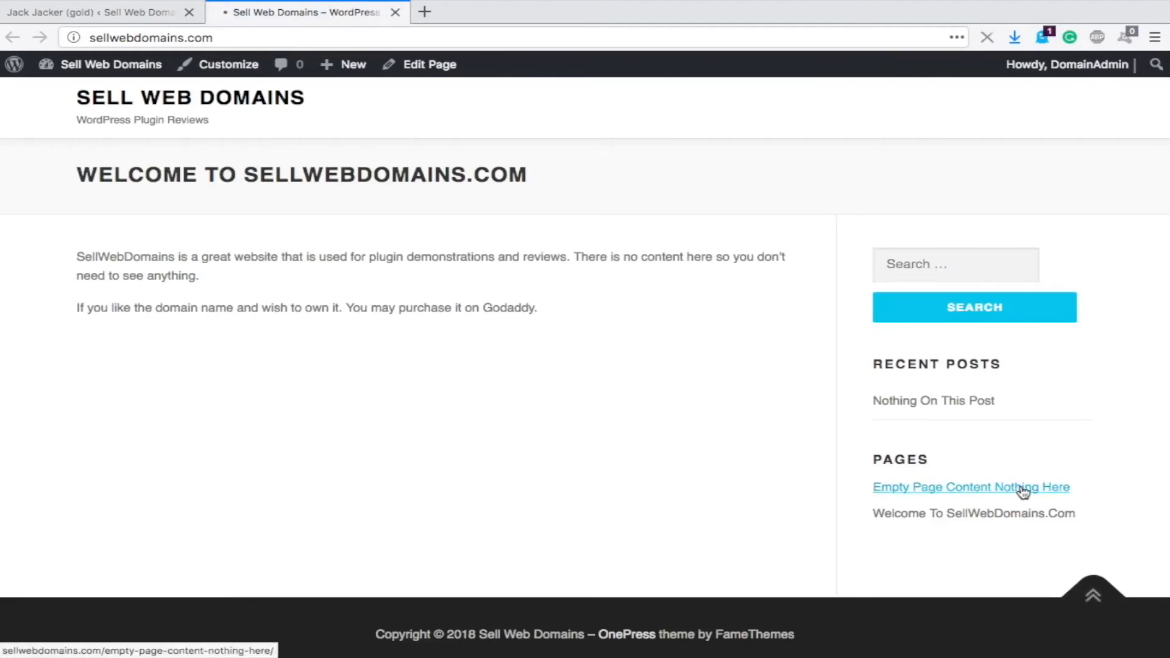
left_click(970, 486)
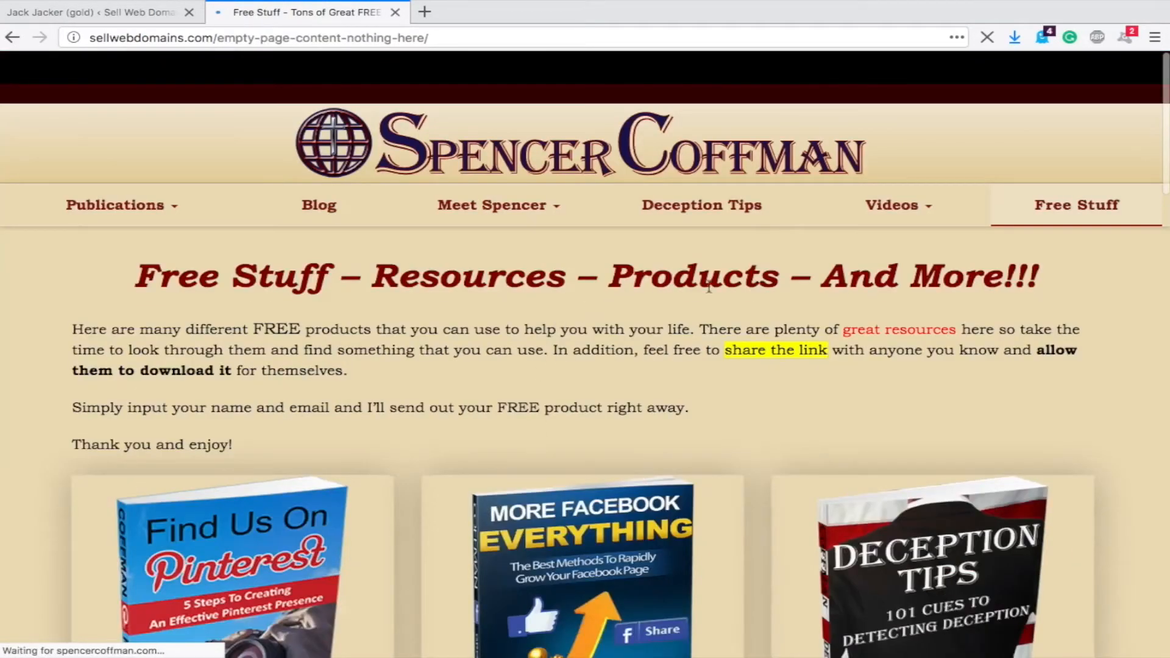
mouse_move(444, 157)
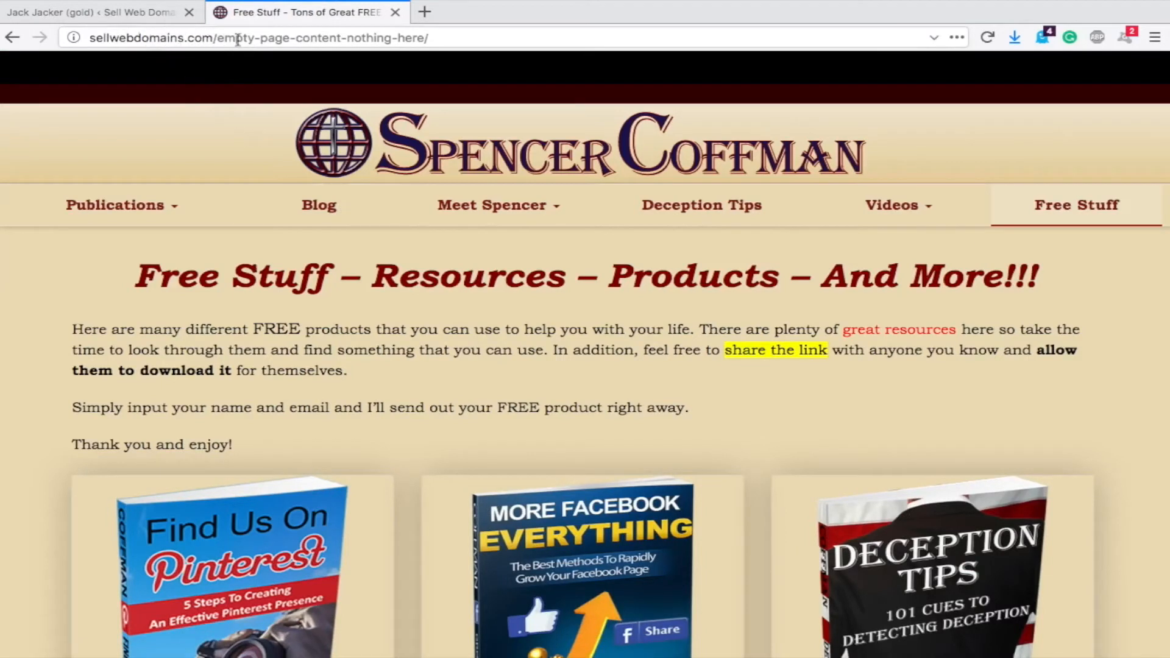
mouse_move(380, 38)
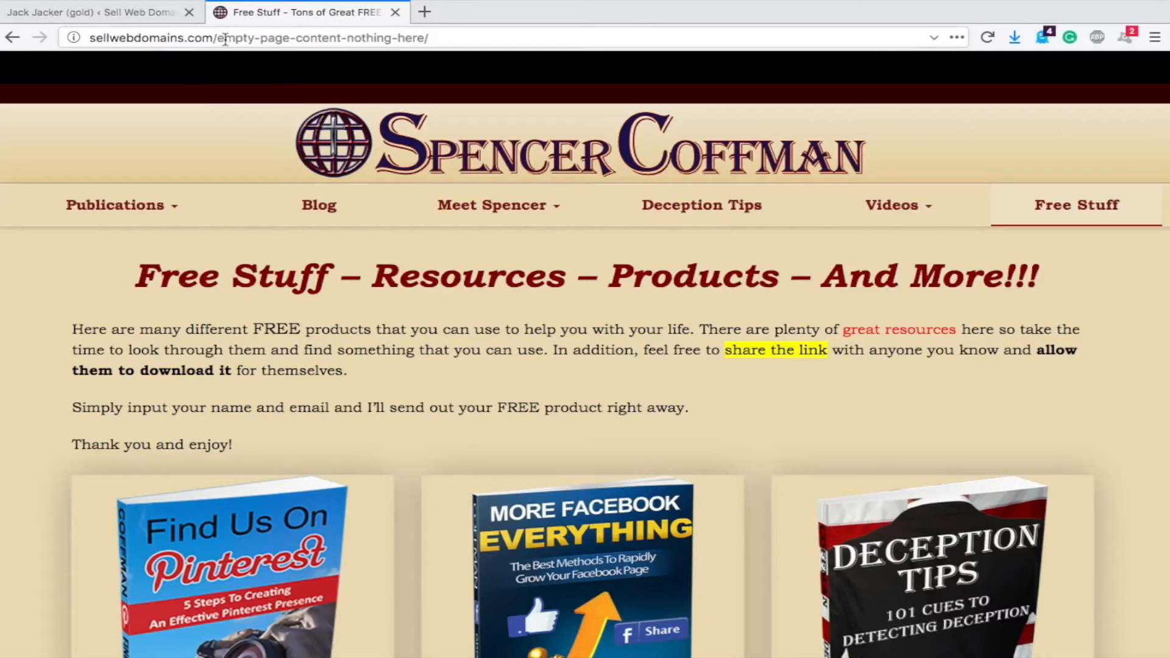
mouse_move(110, 37)
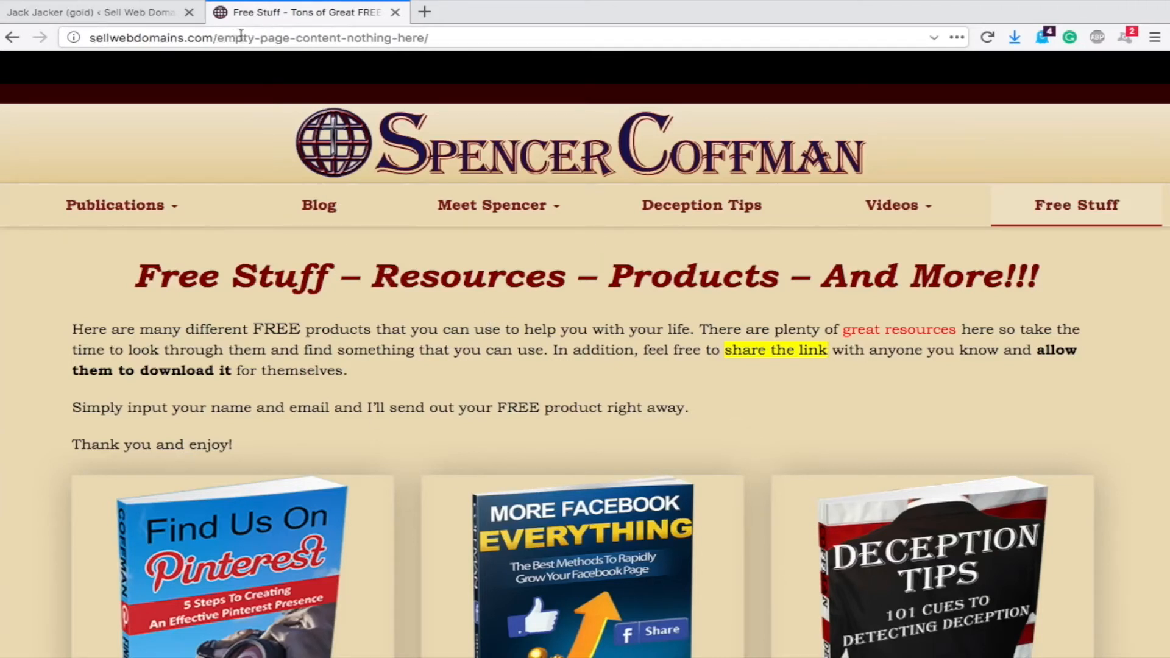
Step: Scroll the framed page, check the opened product's spencercoffman.com URL, and close the extra tabs
scroll("down", 3)
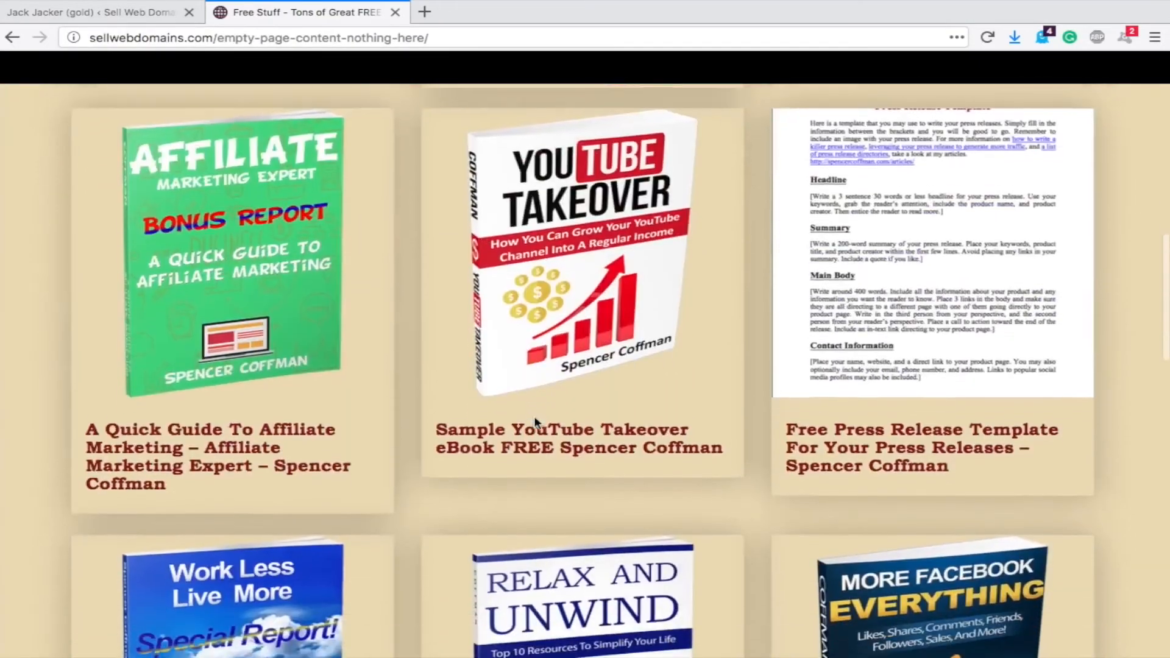
scroll("down", 3)
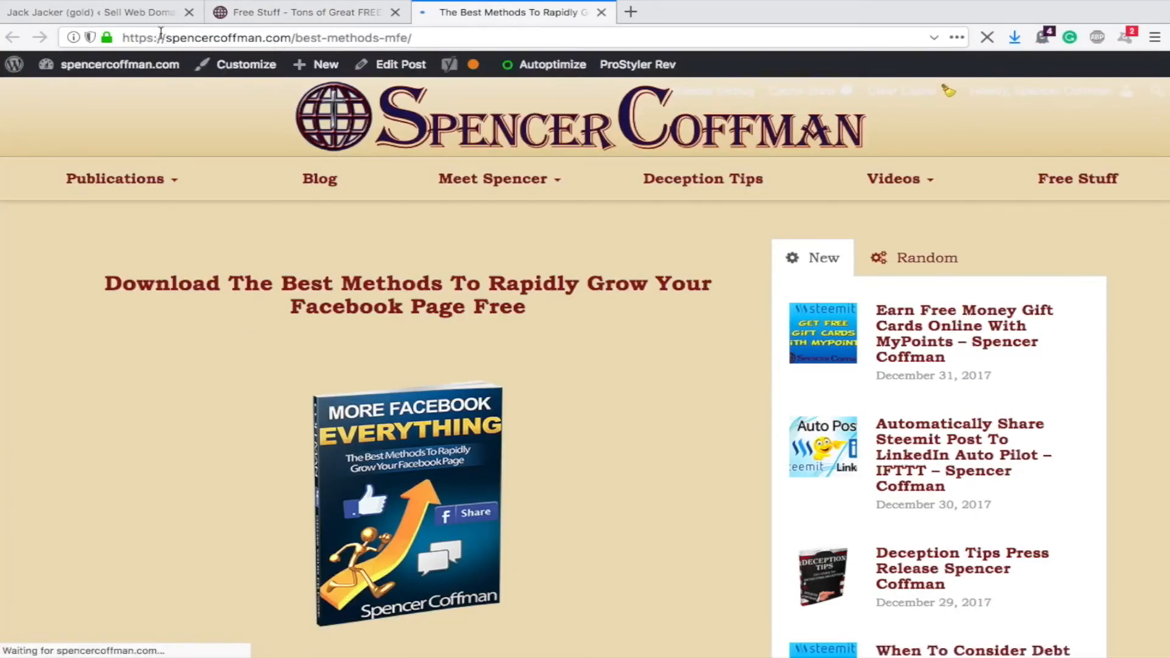
left_click(265, 37)
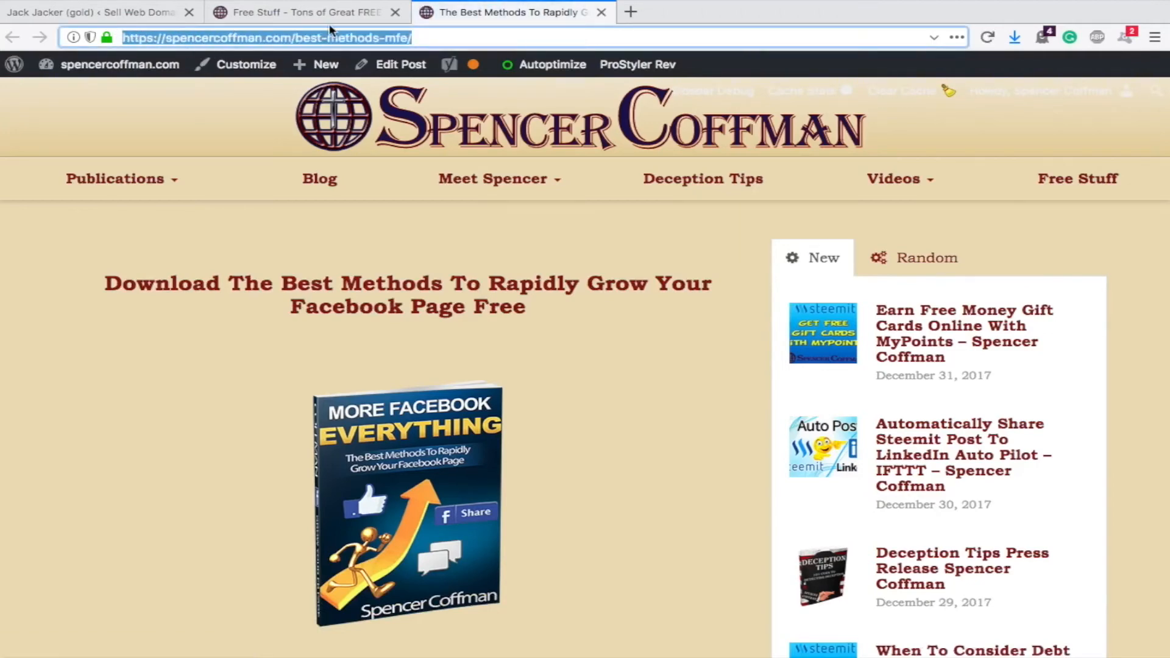
left_click(299, 12)
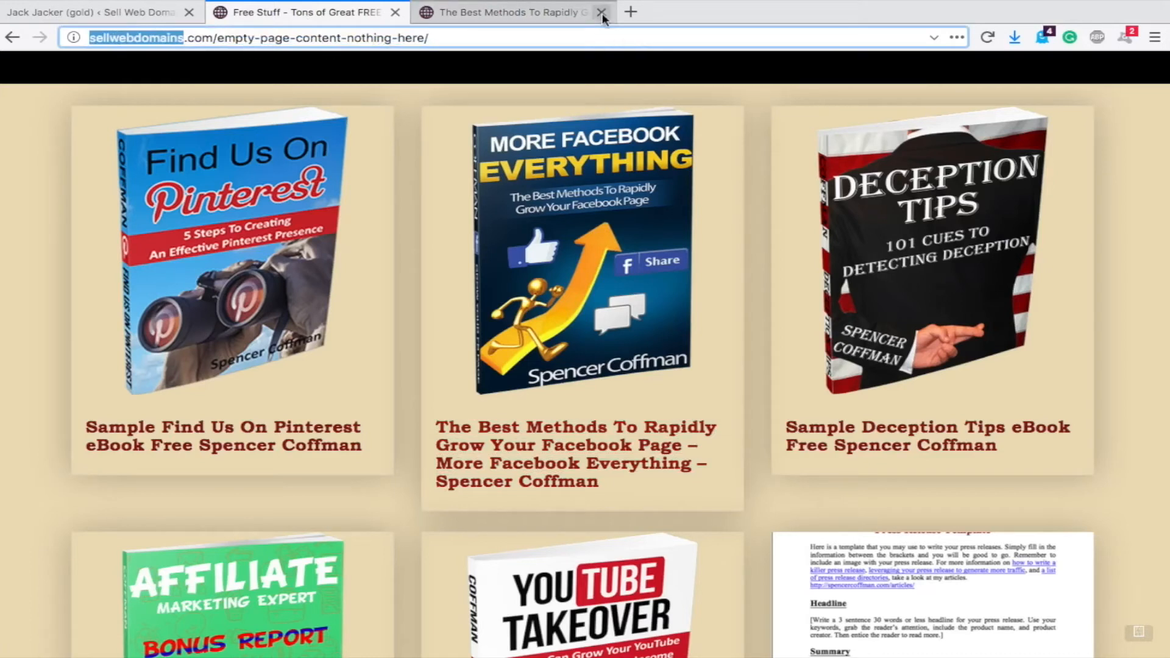
left_click(602, 13)
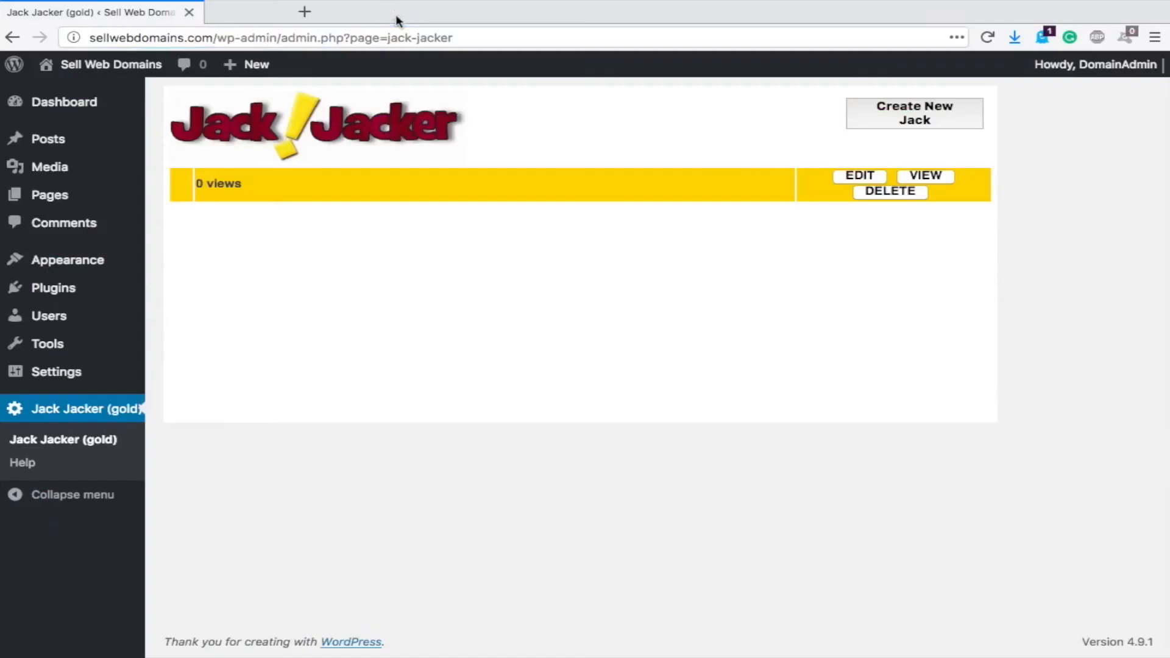
mouse_move(781, 407)
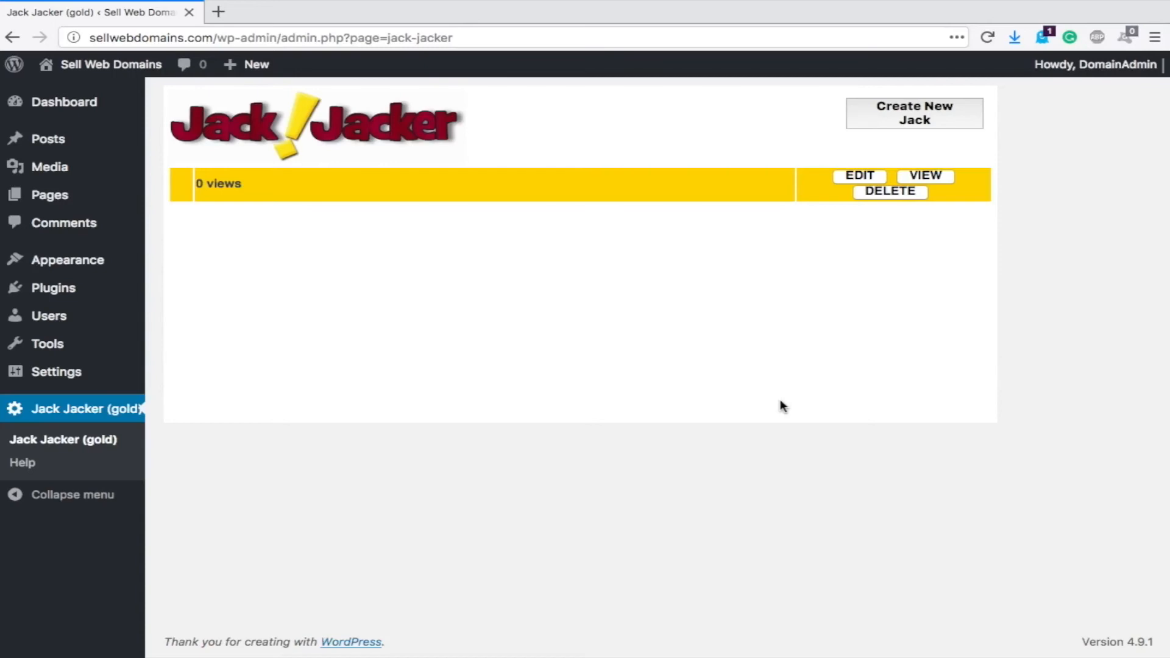
mouse_move(828, 286)
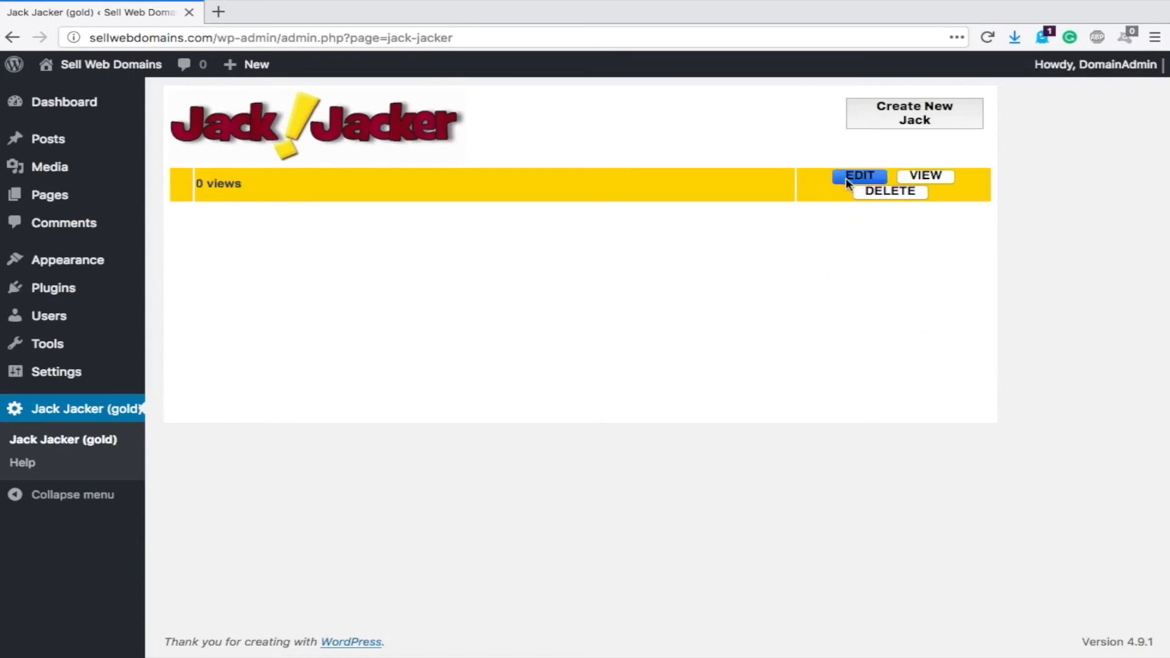
Step: Edit the jack to title it 'Spencer Coffman Free Stuff' and save it
left_click(858, 175)
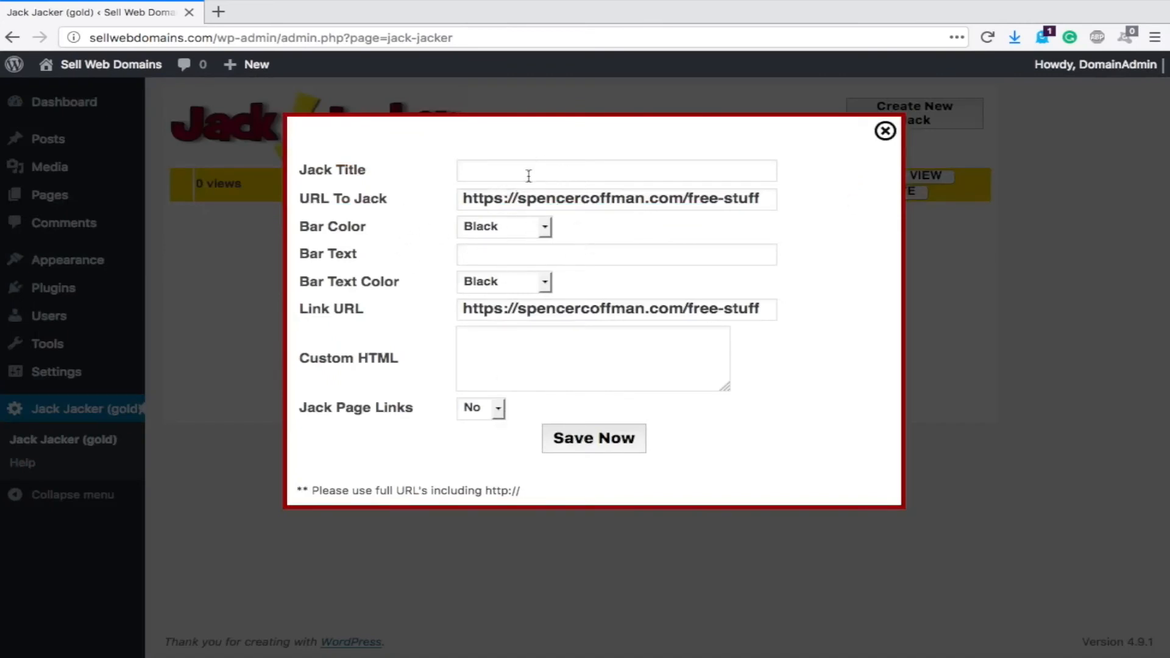
left_click(615, 170)
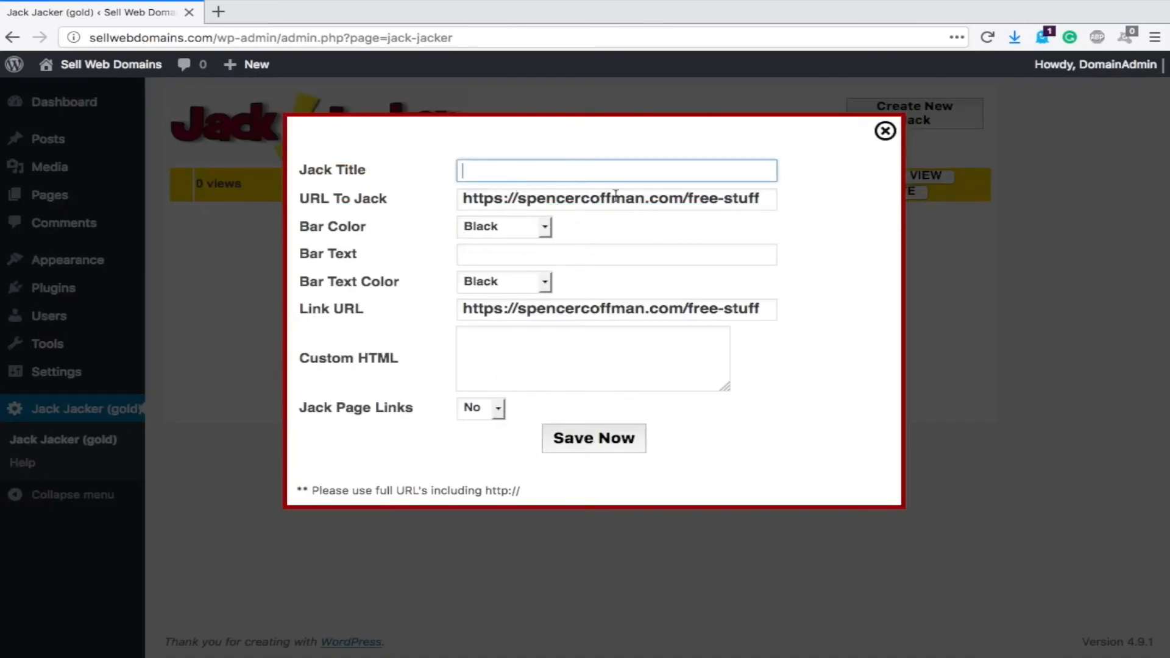
type("Spencer")
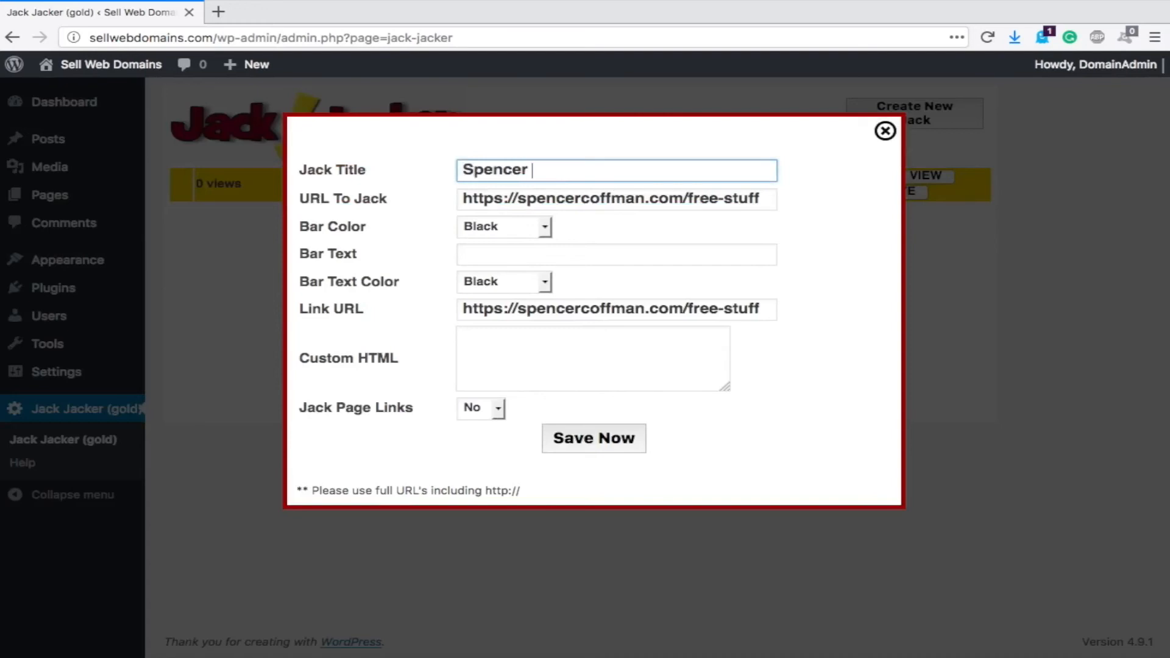
type("Coffman Free")
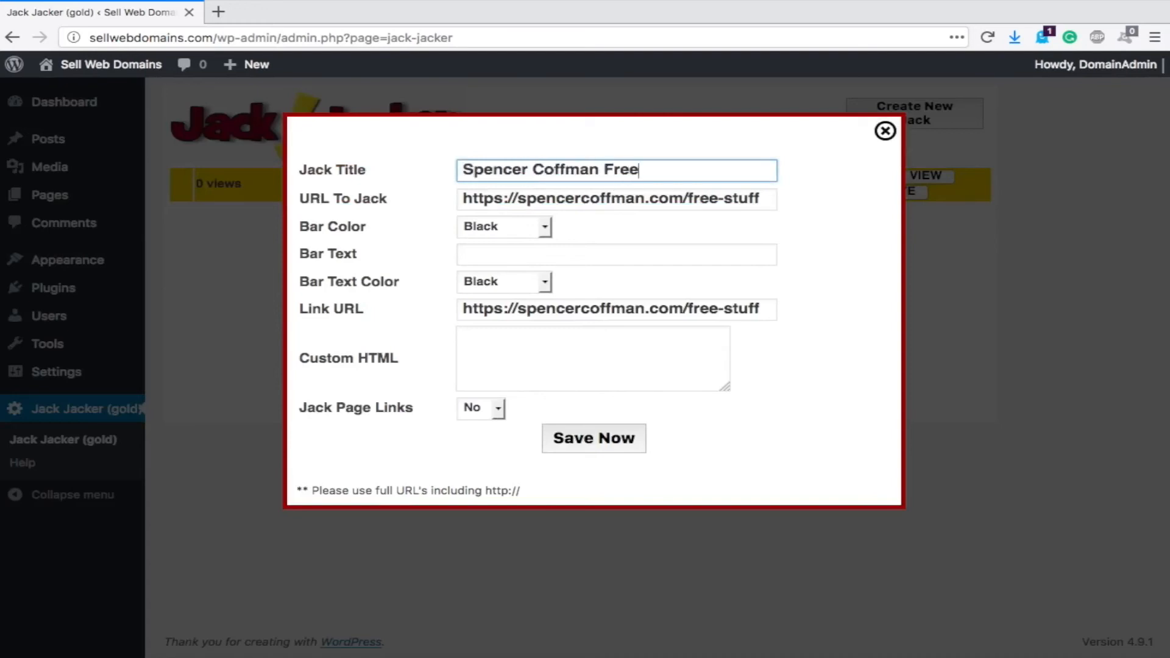
type("Stuff")
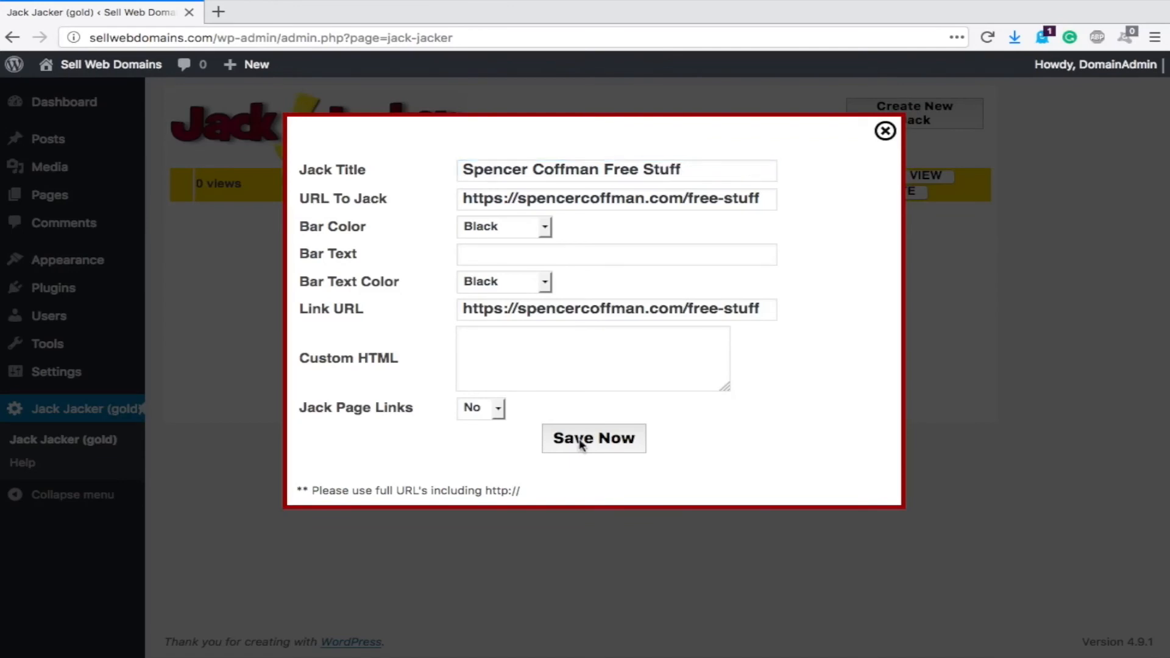
left_click(592, 438)
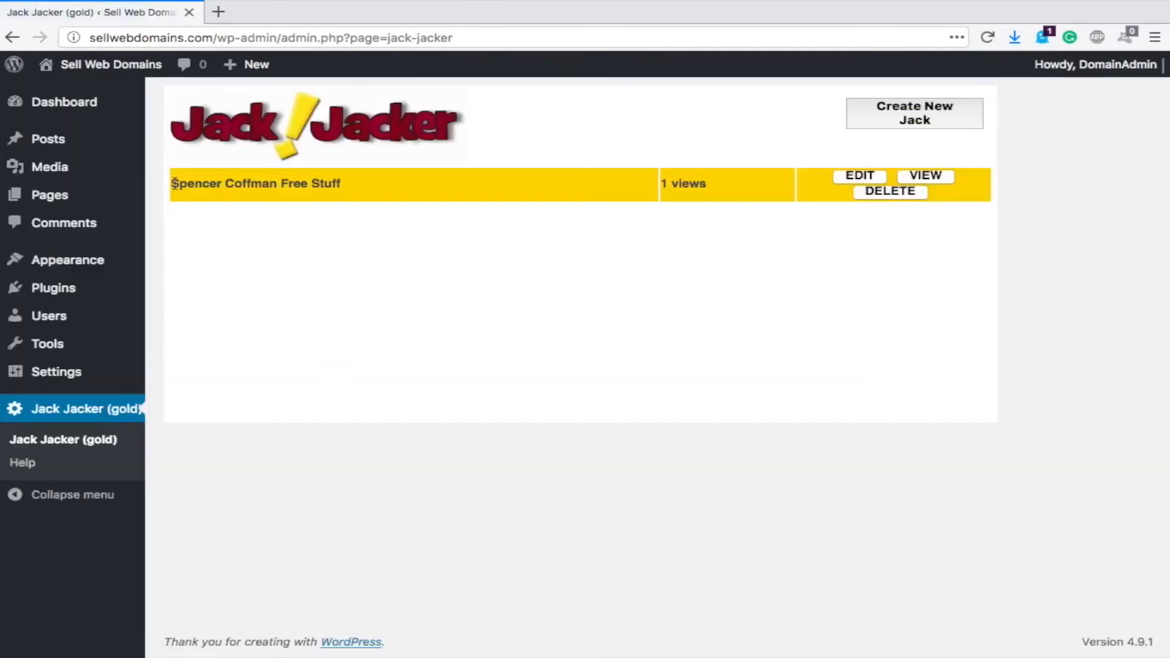